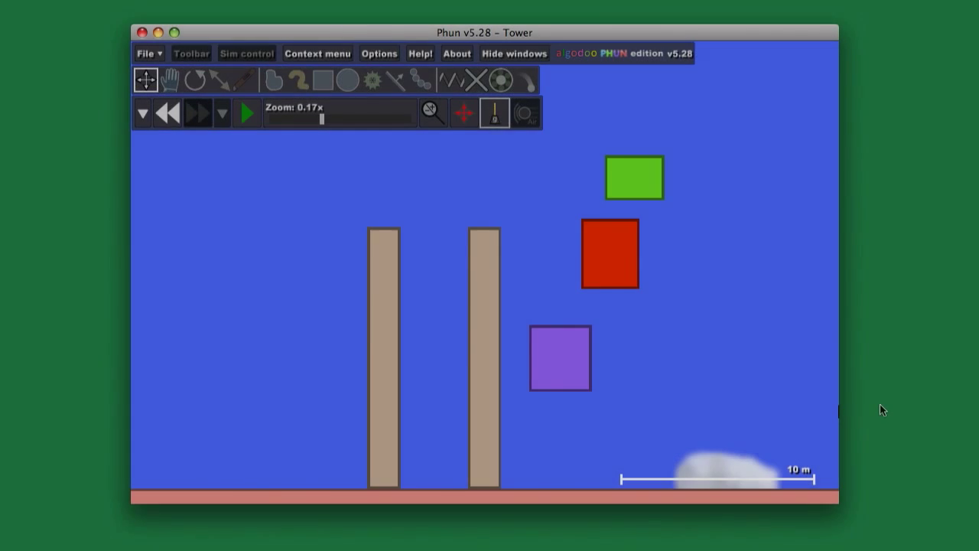
mouse_move(764, 252)
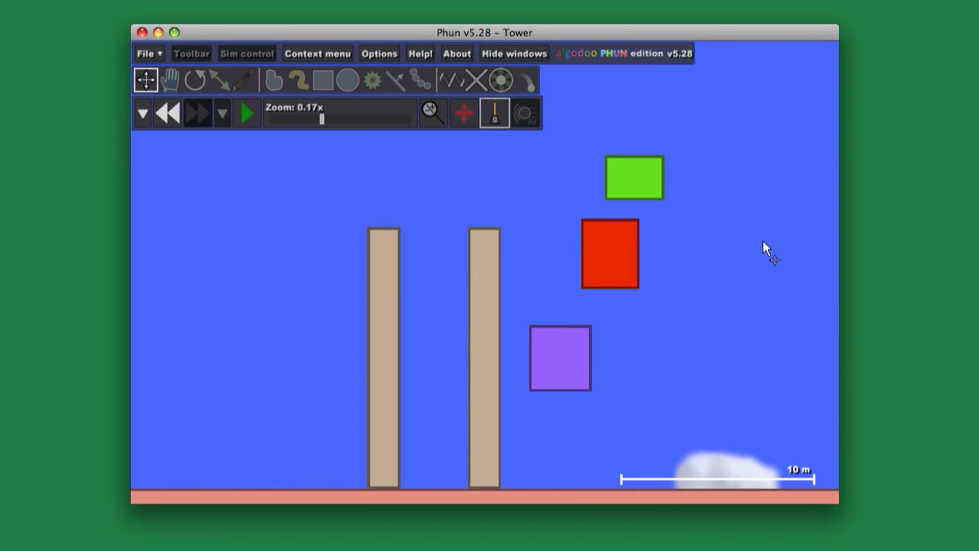
mouse_move(266, 150)
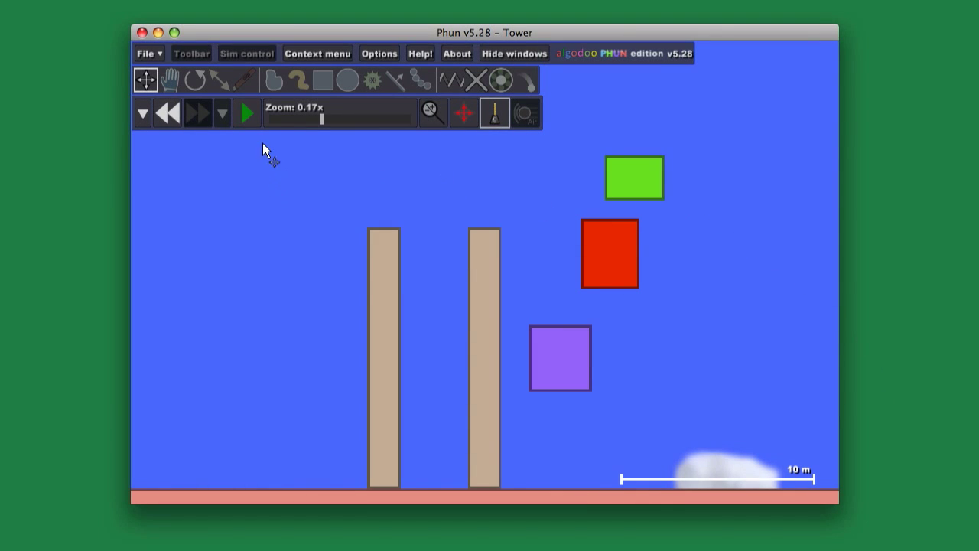
mouse_move(201, 181)
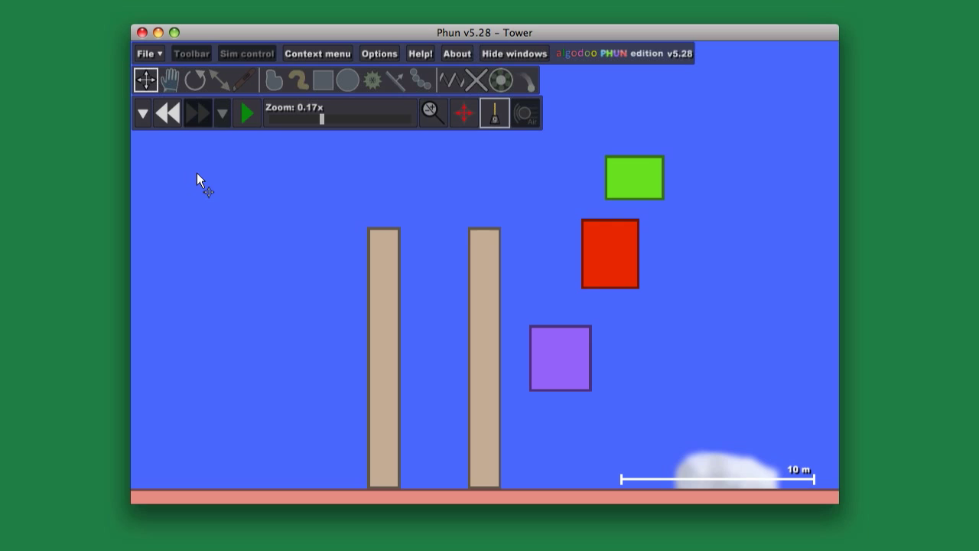
mouse_move(608, 68)
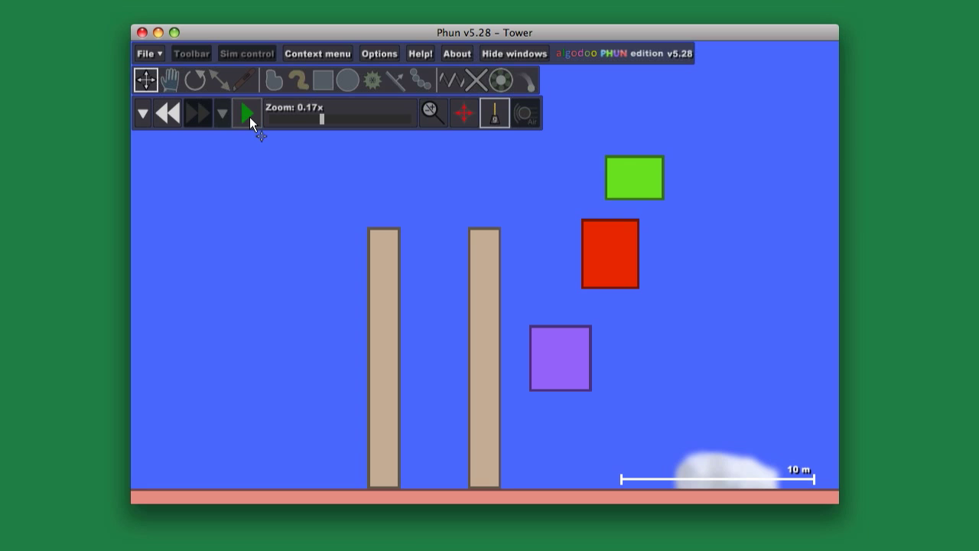
Run the simulation so the colored blocks fall and settle into a small stack
left_click(245, 113)
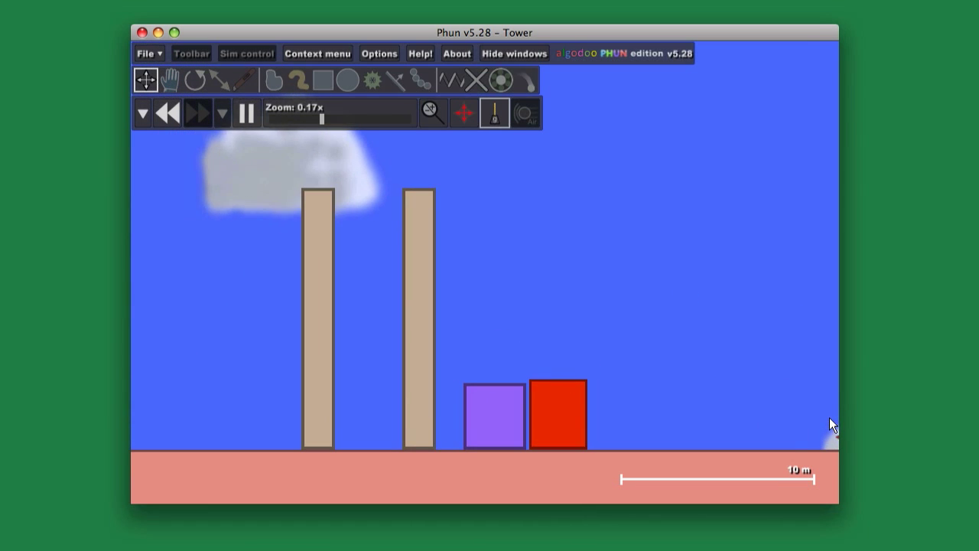
left_click(322, 81)
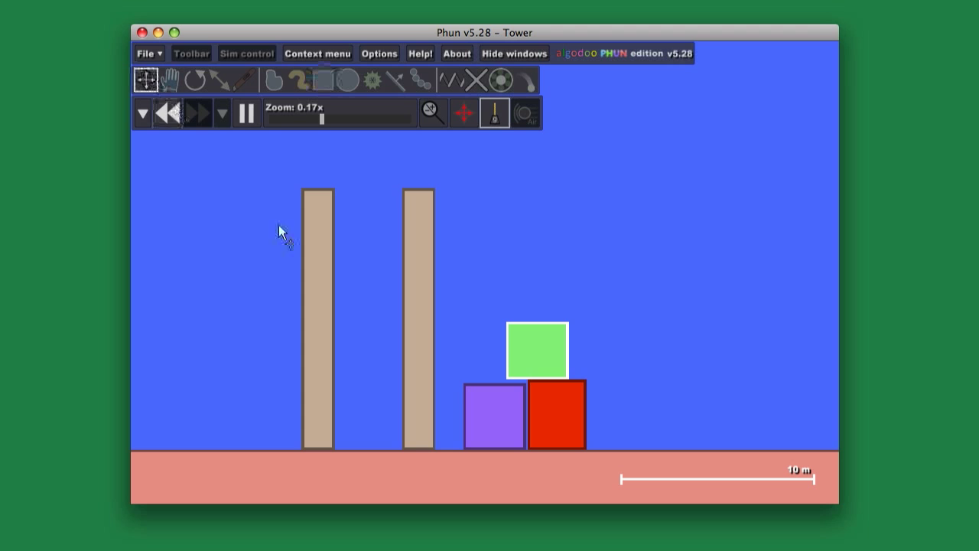
Place the green block between the pillars, stack the red block on it, and toggle the toolbar
left_click_drag(538, 350, 502, 210)
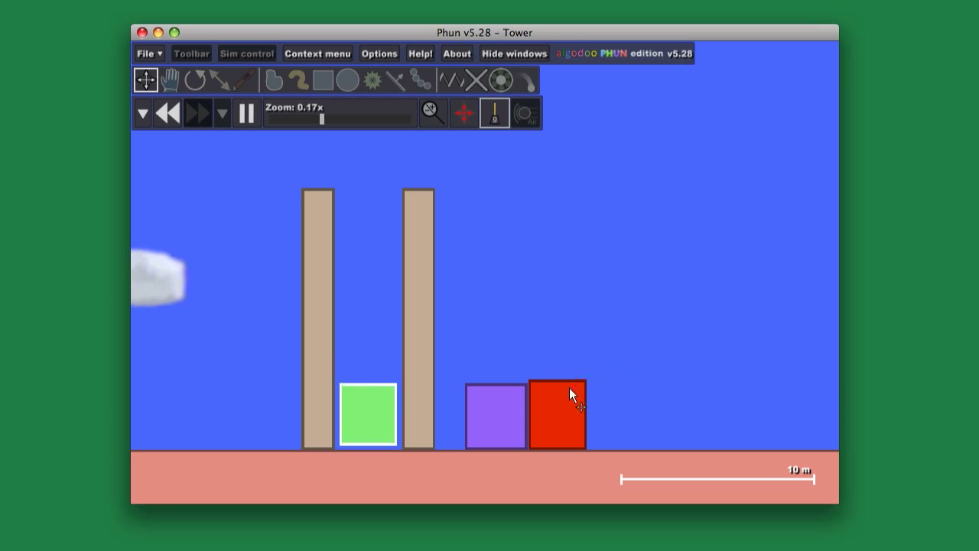
left_click_drag(557, 415, 372, 153)
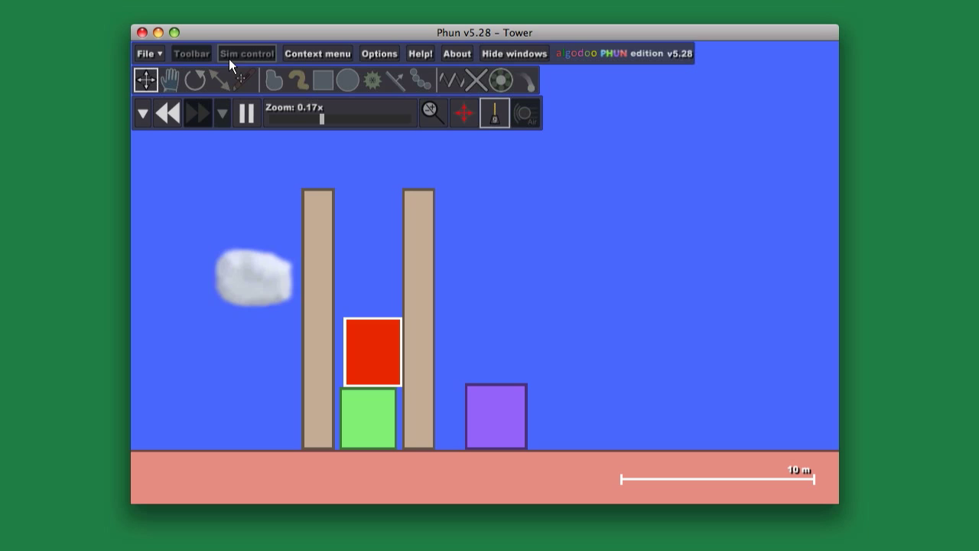
left_click(246, 80)
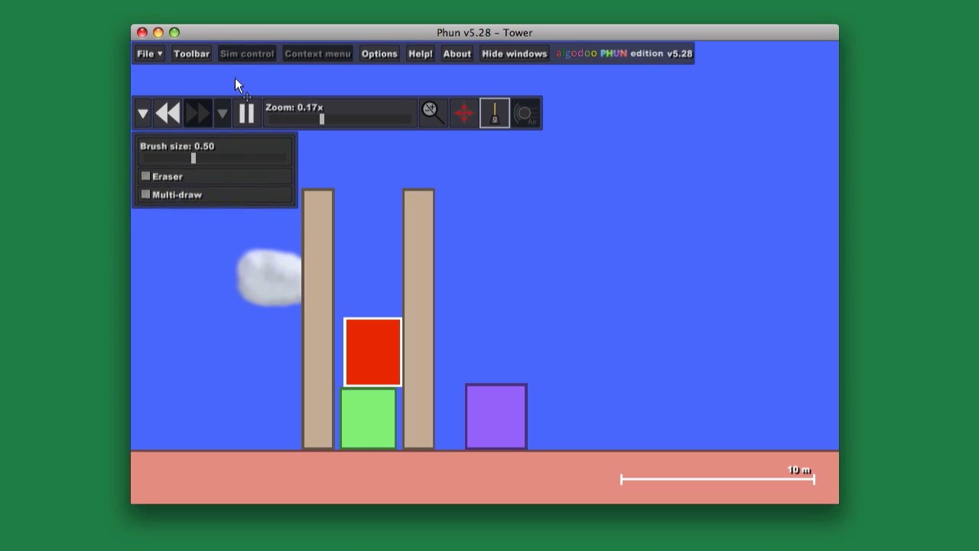
left_click(191, 53)
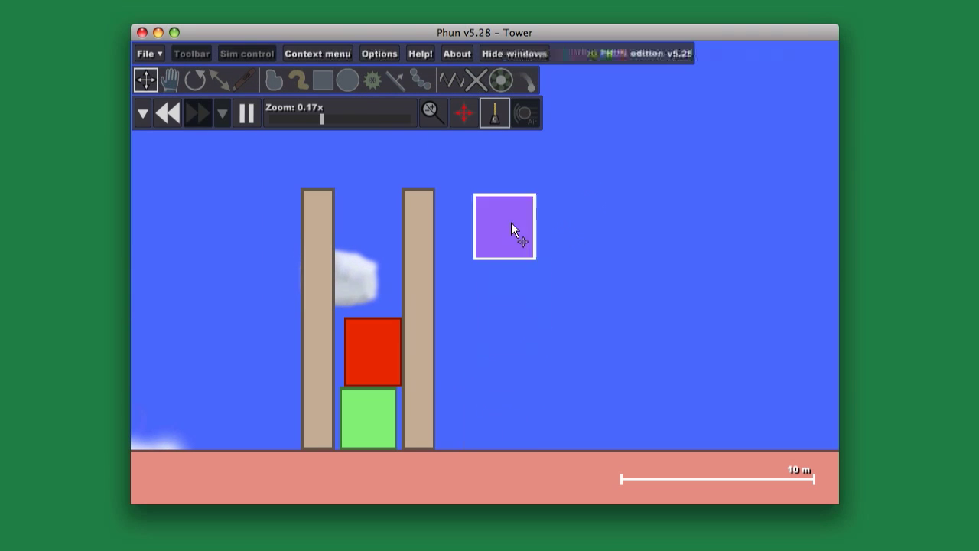
Stack the purple block on the red one, then lift it back off
left_click_drag(505, 226, 367, 213)
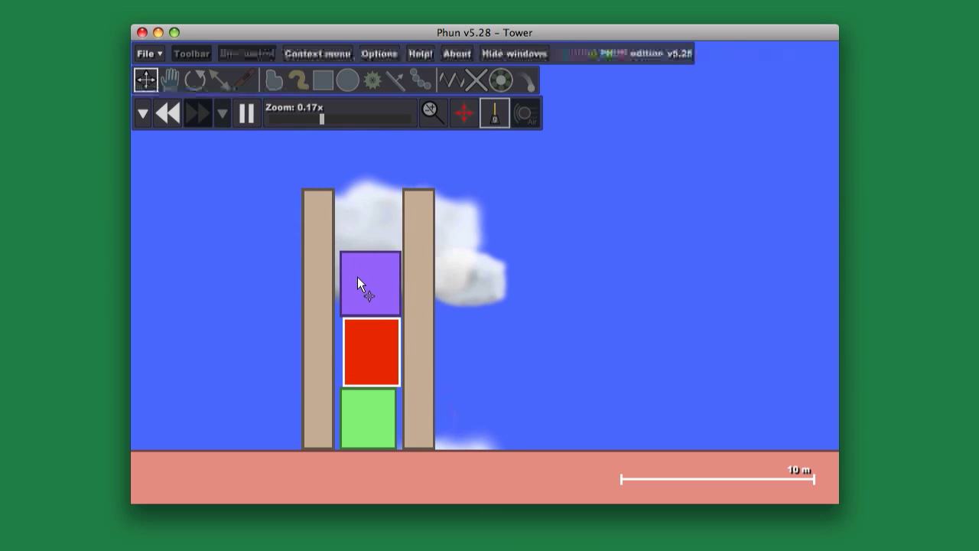
left_click_drag(367, 282, 543, 264)
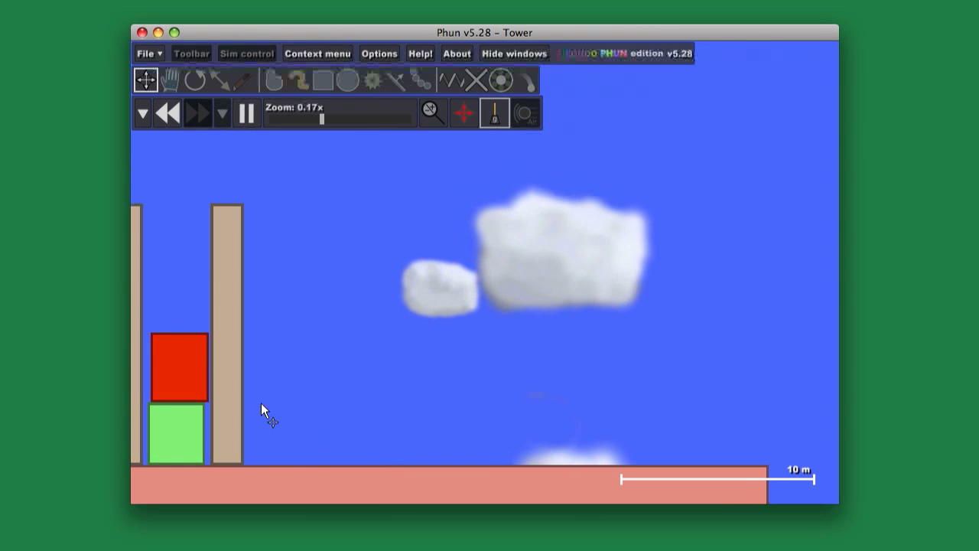
Drag the red block, then the green block, out from between the pillars
left_click_drag(179, 365, 295, 316)
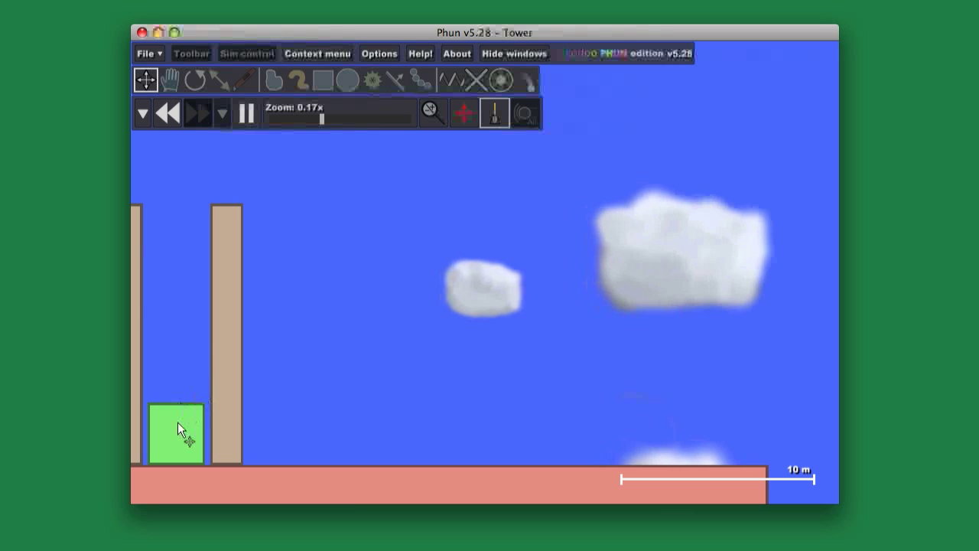
left_click_drag(177, 429, 620, 293)
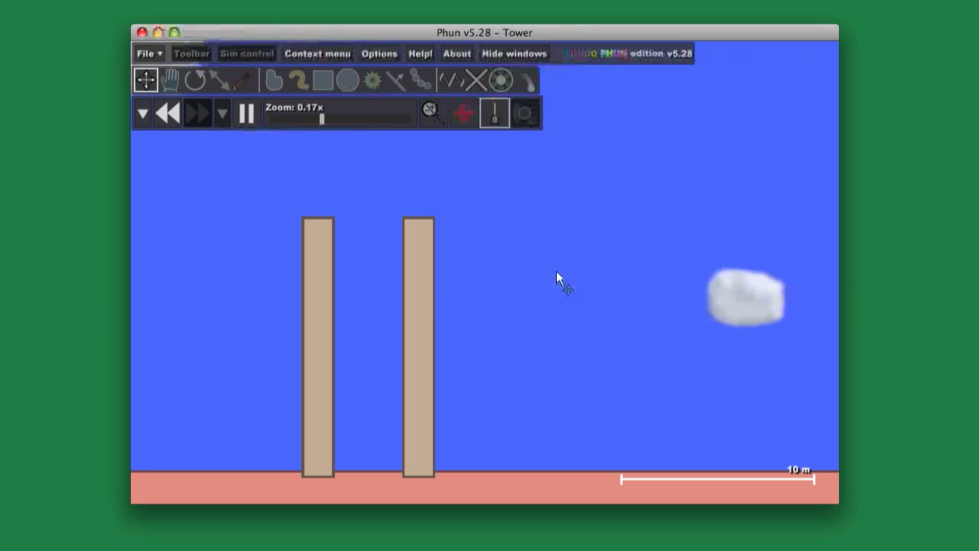
Draw five colored boxes of assorted sizes stacked between the pillars
left_click(322, 81)
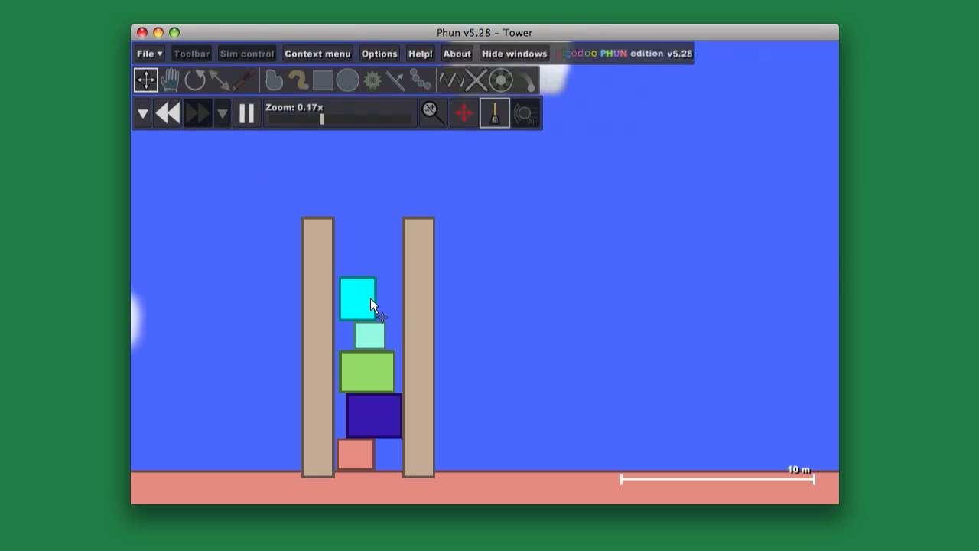
Pull the cyan block out of the stack and draw a circle above the pillars
left_click_drag(357, 296, 446, 194)
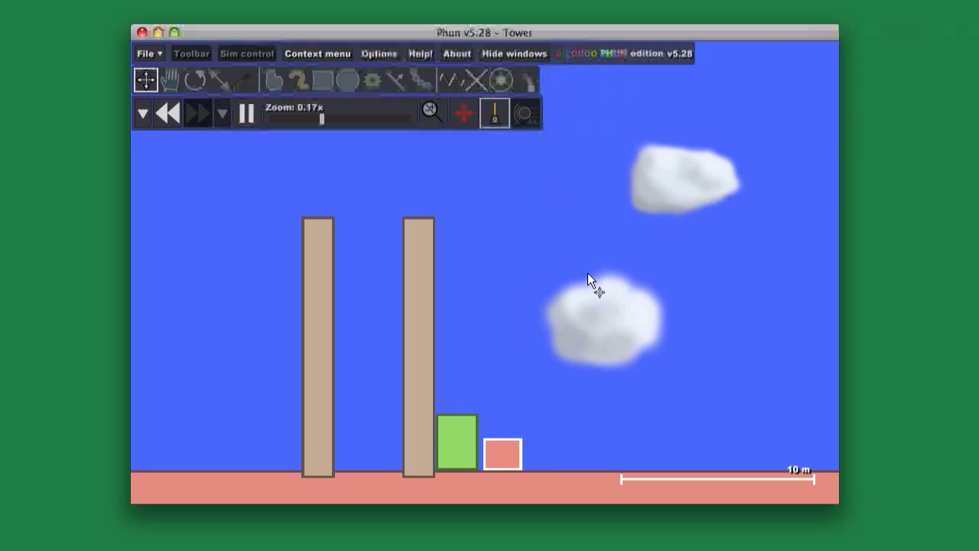
left_click(347, 79)
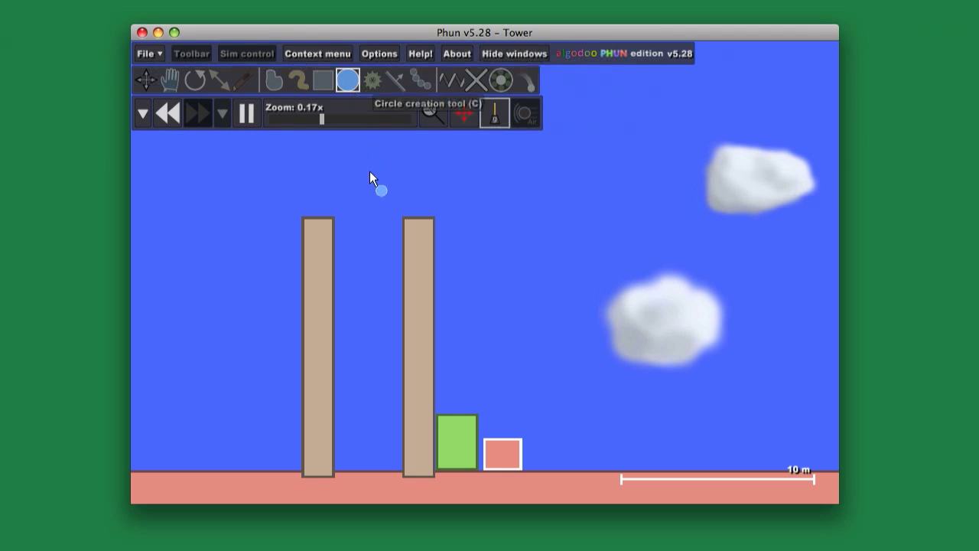
left_click_drag(381, 189, 461, 184)
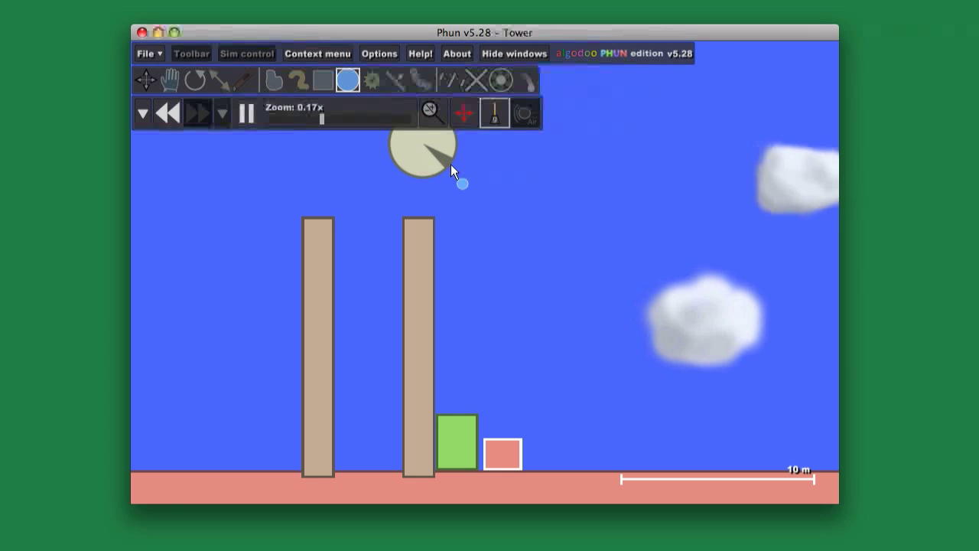